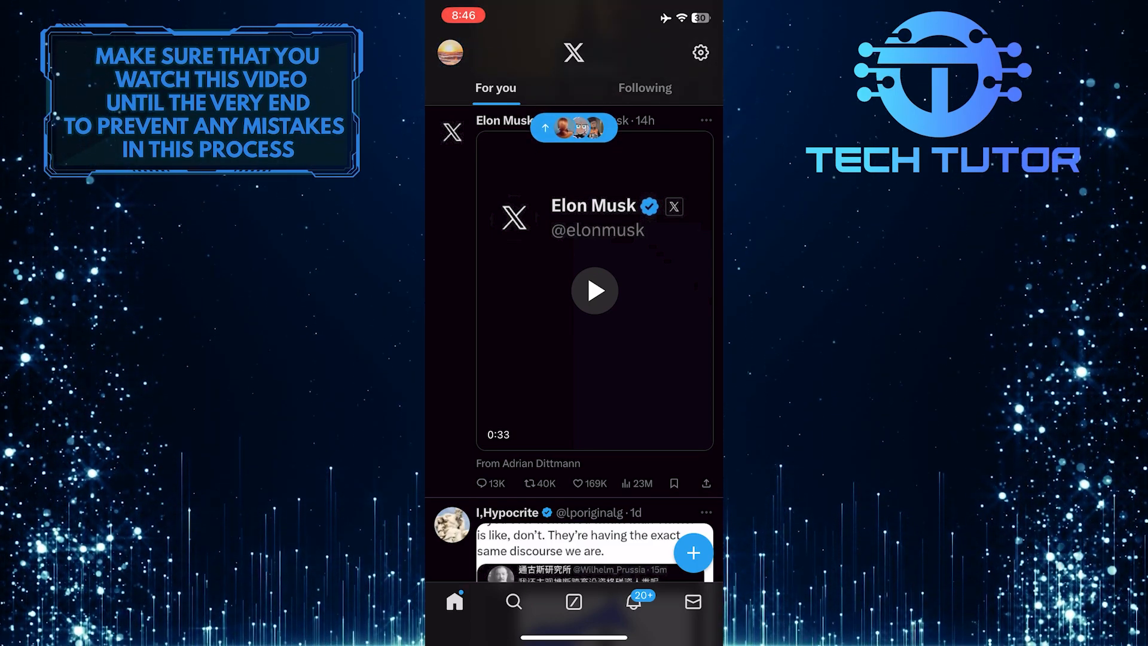
Open the account side menu from the profile picture on the home feed.
left_click(449, 52)
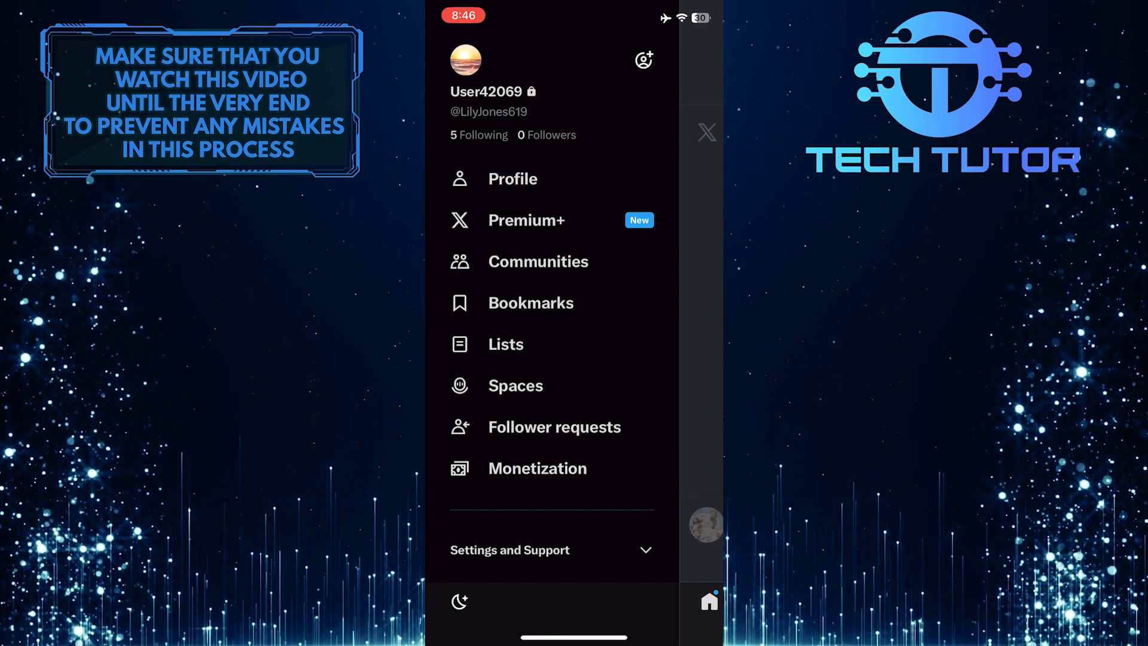
Go to your own profile page and open Edit profile.
left_click(512, 178)
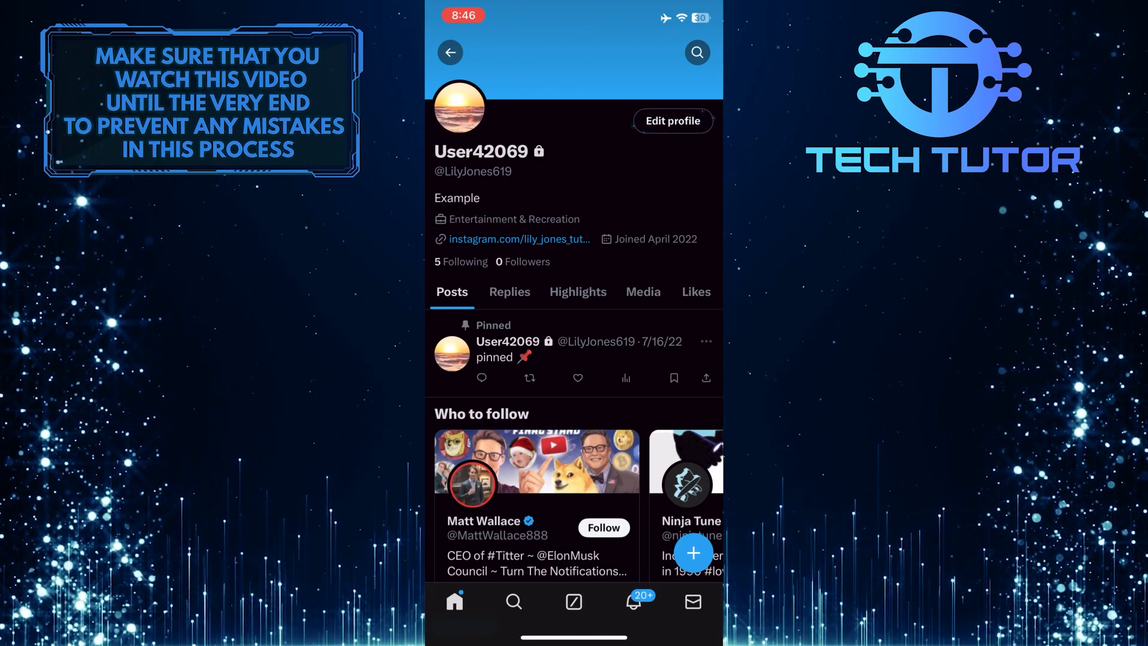
left_click(672, 121)
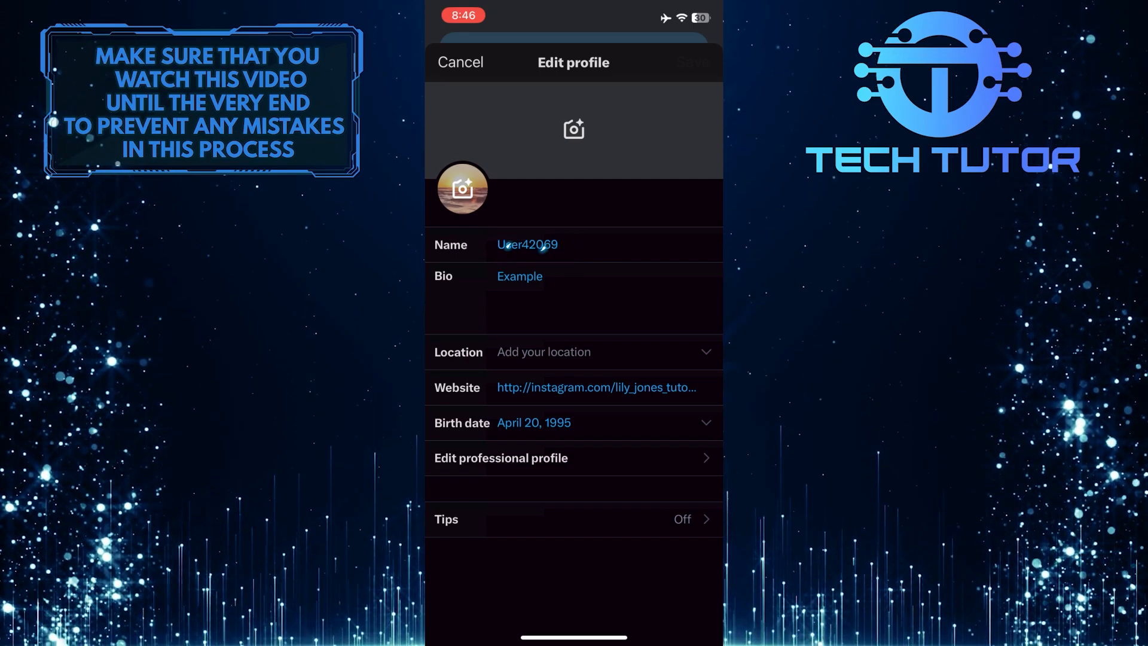
Change the display name in the Name field to techtutor123.
left_click(527, 245)
type("techtutor")
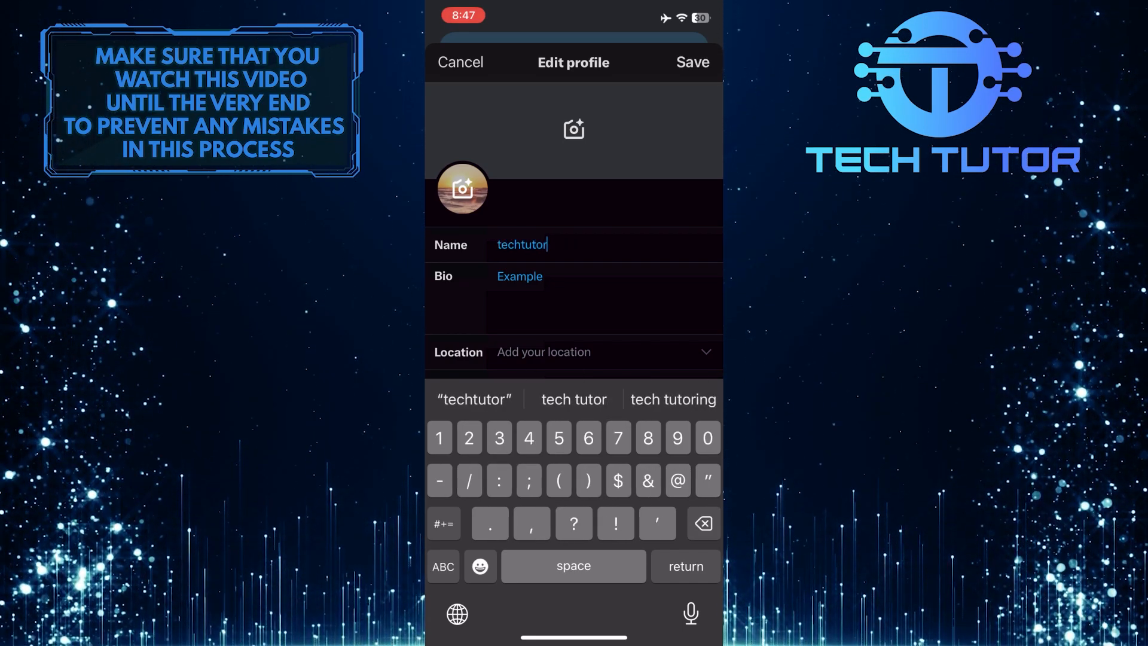
type("123")
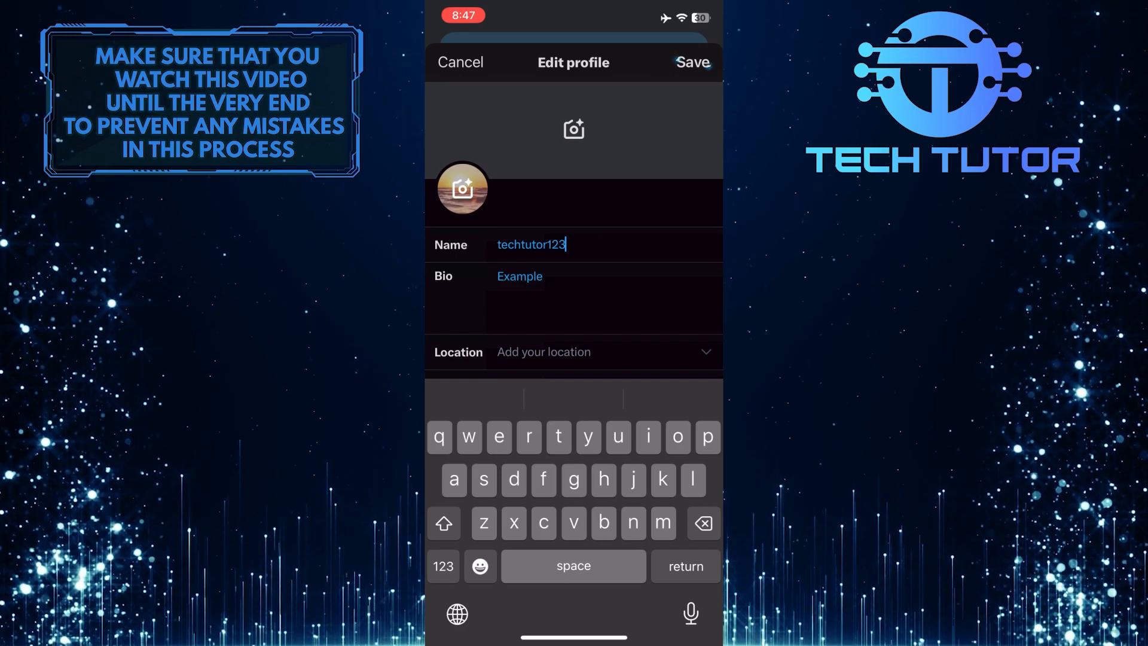
Save the edited profile, bringing up the account authentication prompt.
left_click(691, 62)
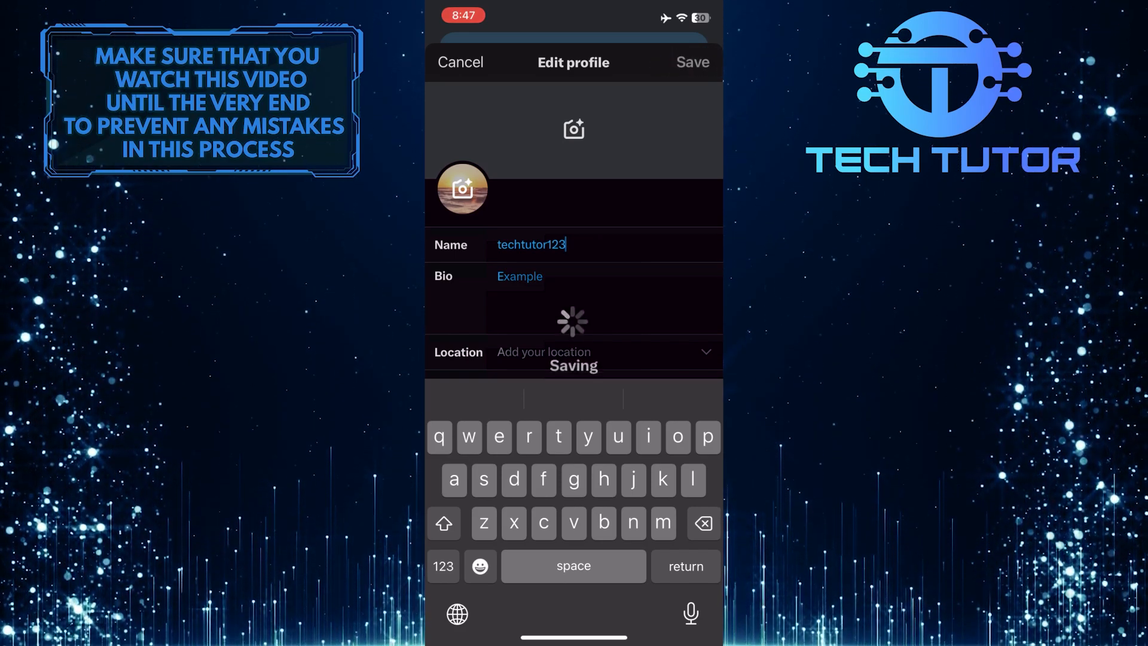
left_click(692, 62)
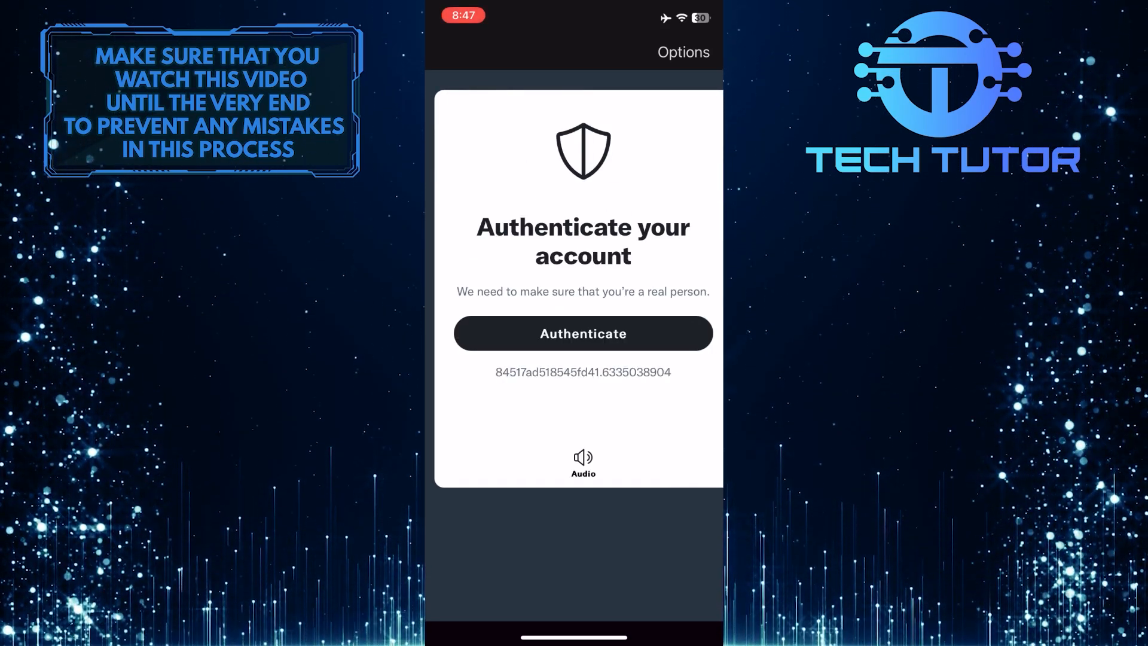
left_click(582, 334)
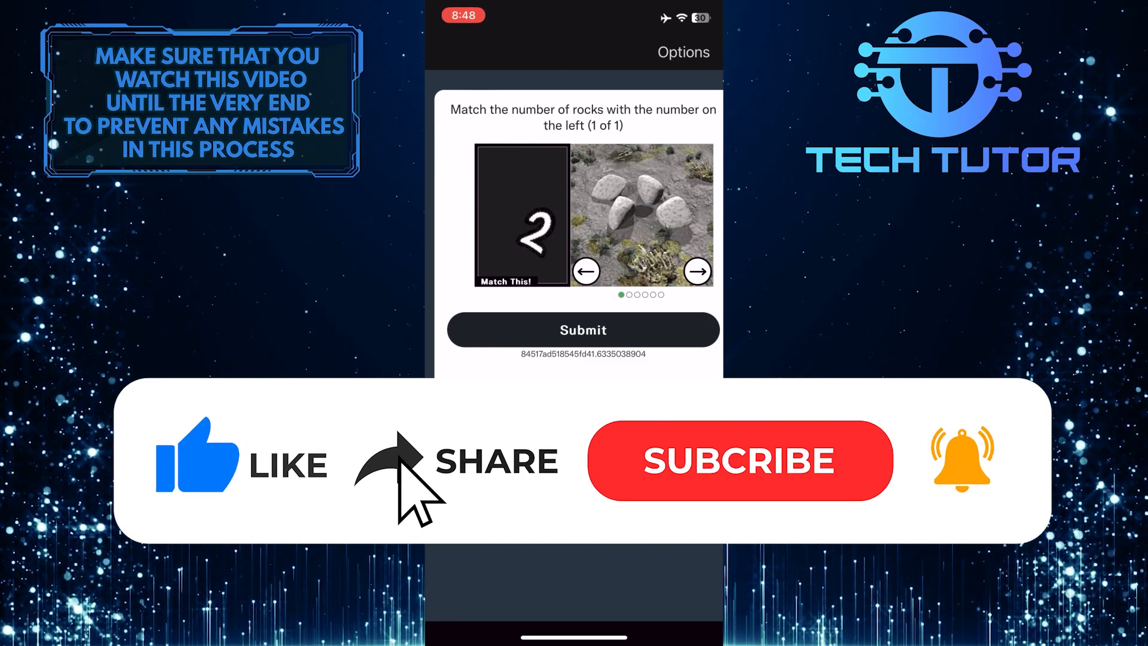
left_click(740, 460)
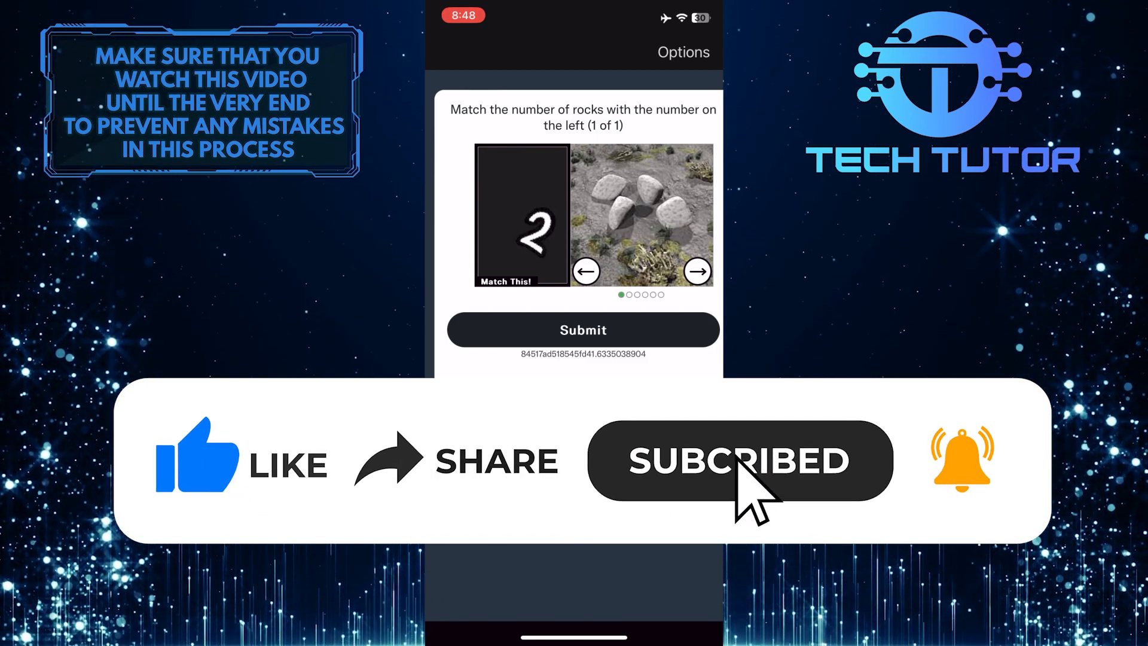